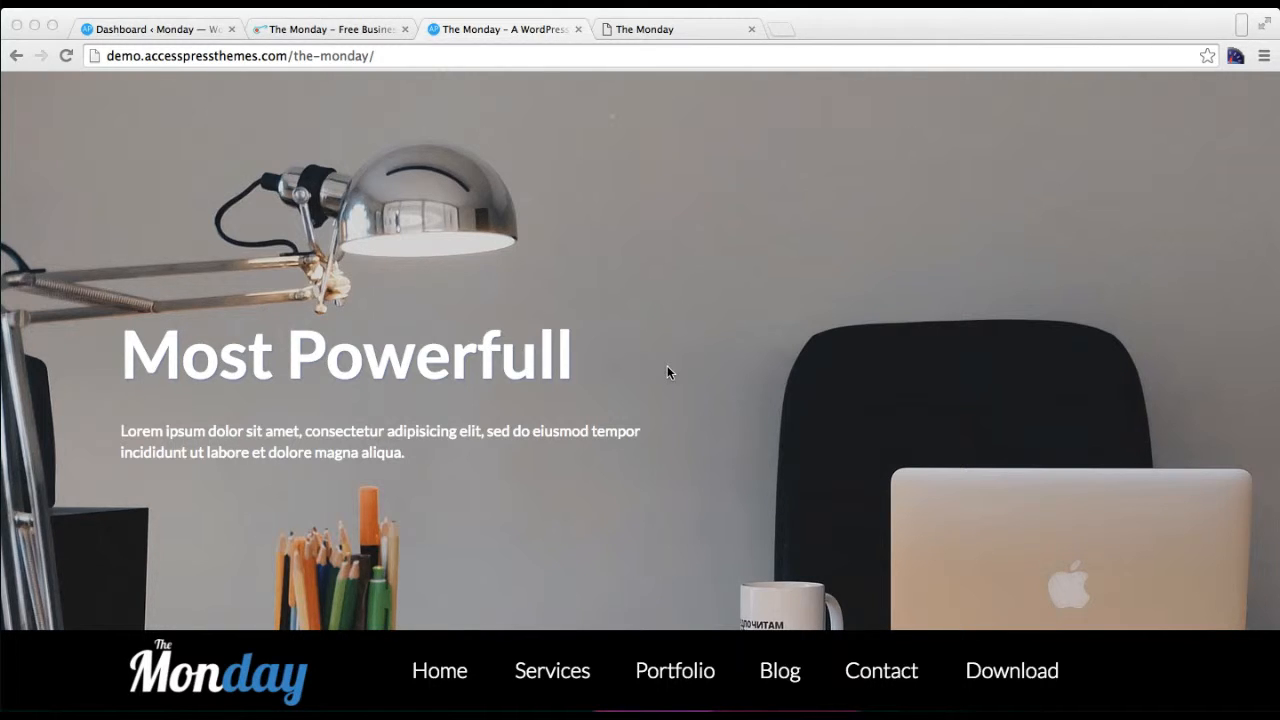
mouse_move(780, 388)
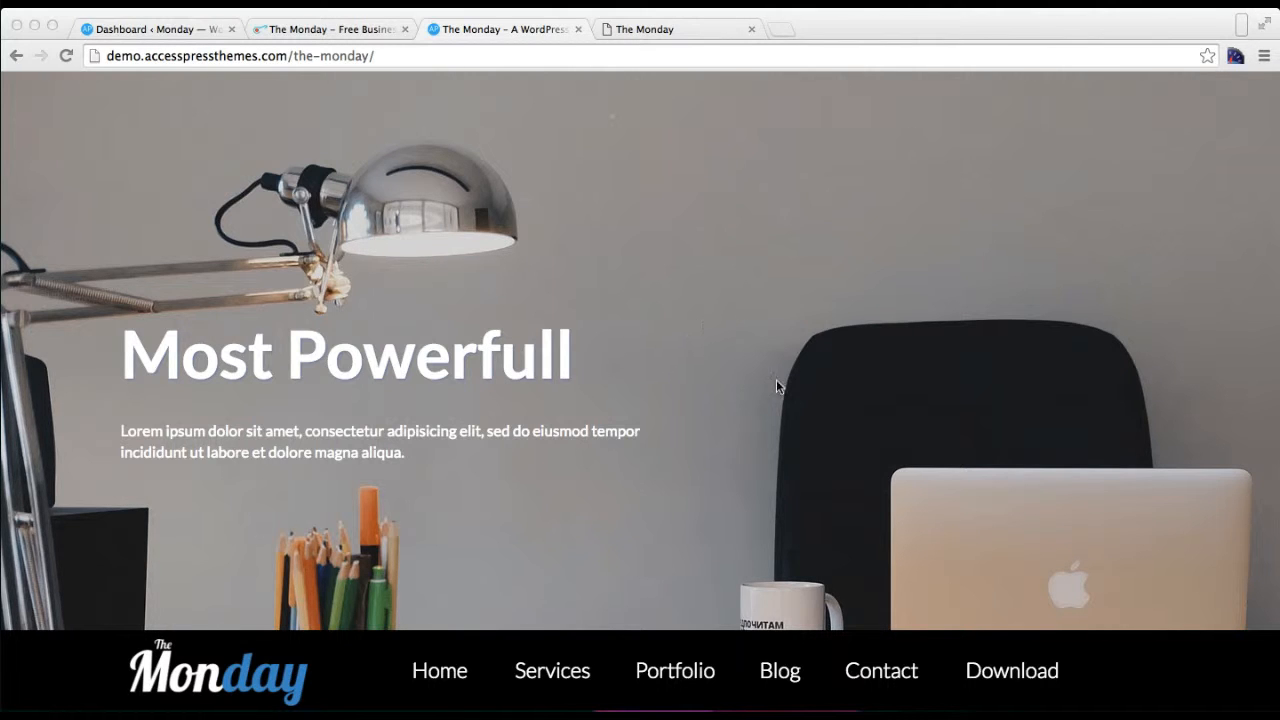
Step: Scroll through the demo's hero, About Us, services and portfolio sections, then return to the dashboard
scroll(down, 3)
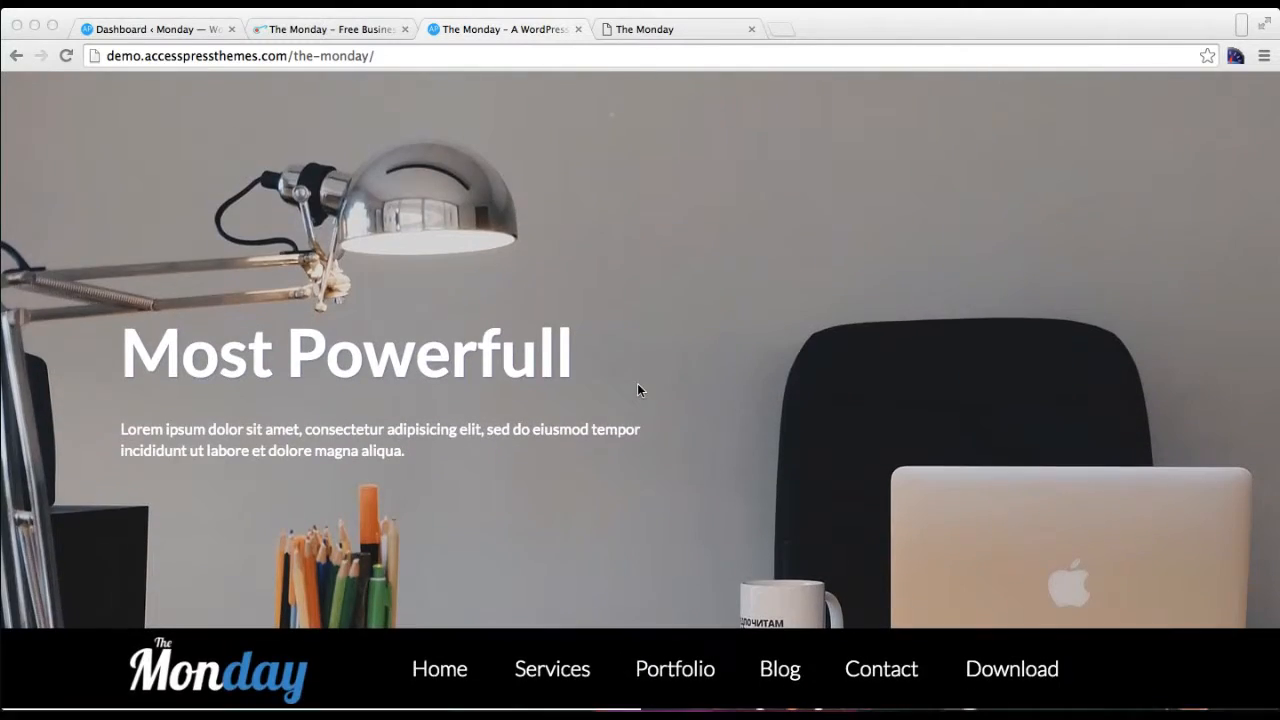
scroll(down, 3)
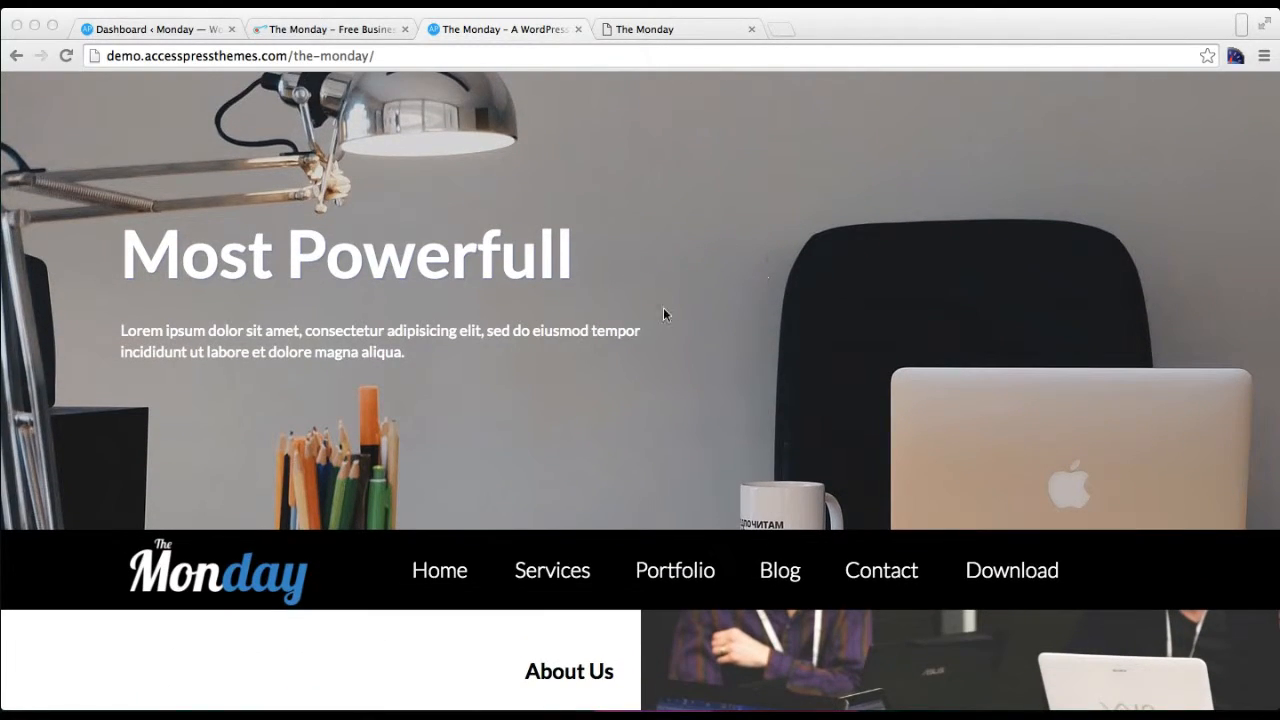
scroll(down, 3)
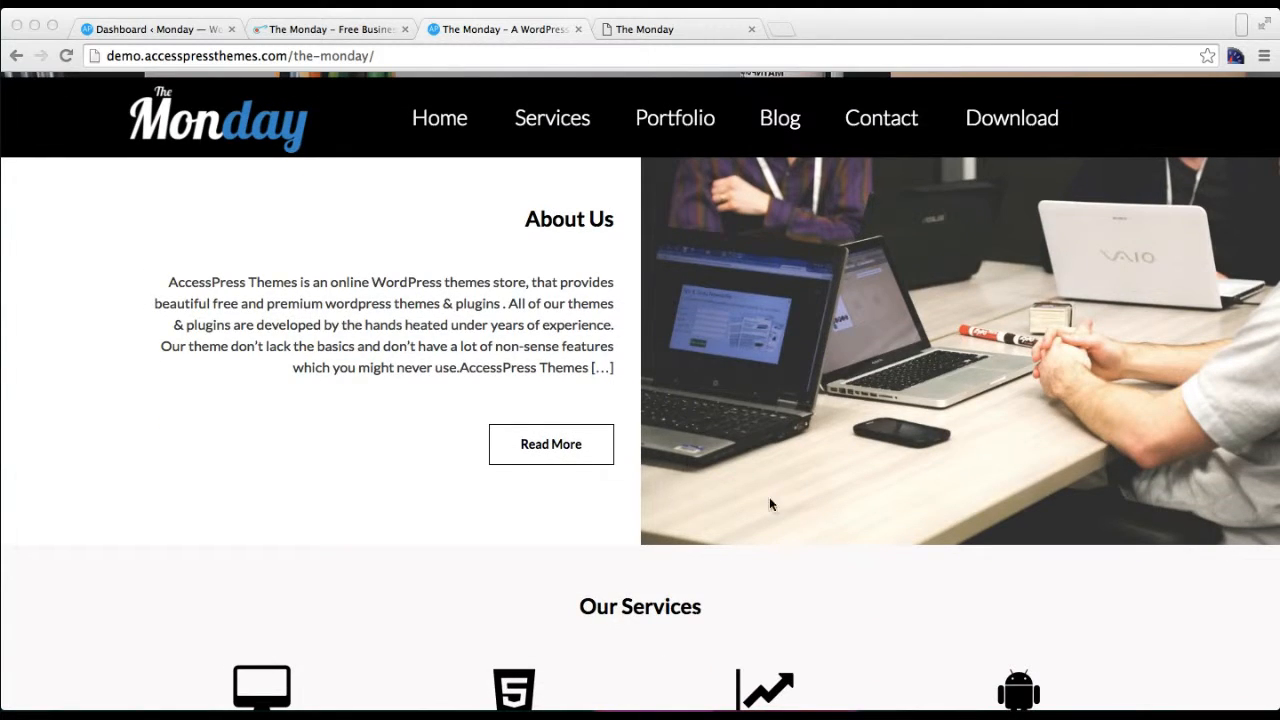
scroll(down, 3)
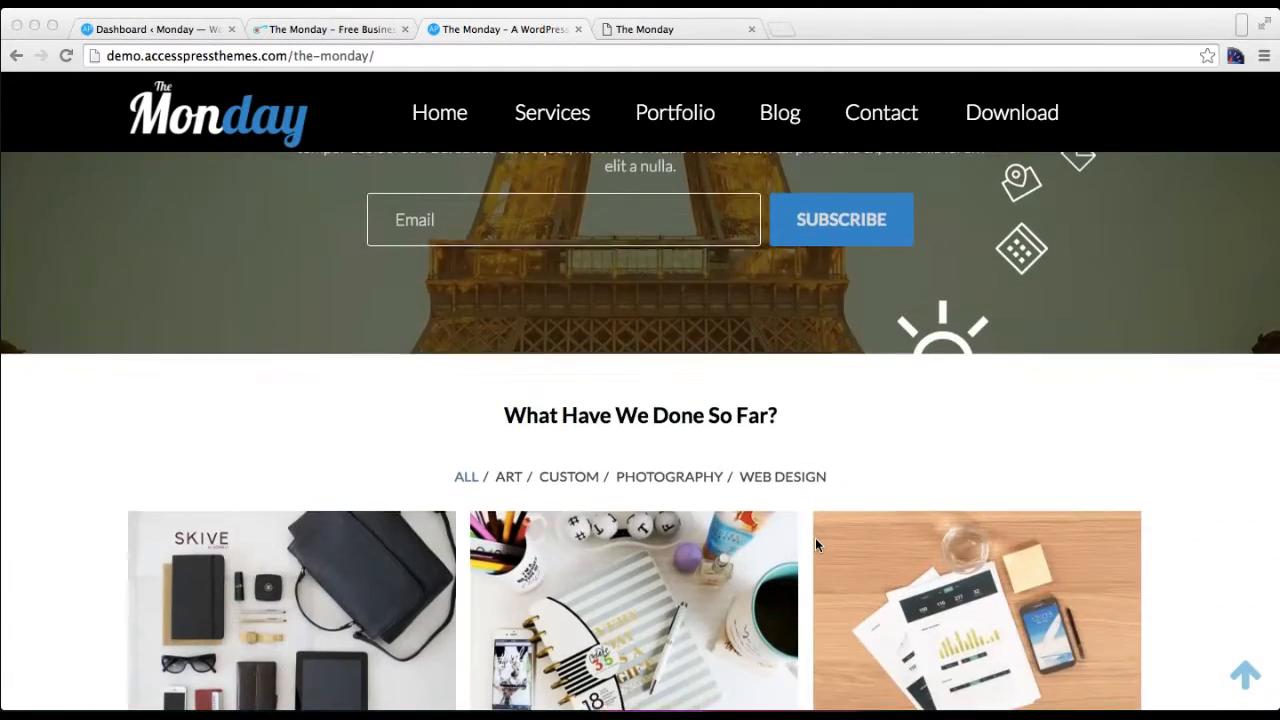
scroll(down, 3)
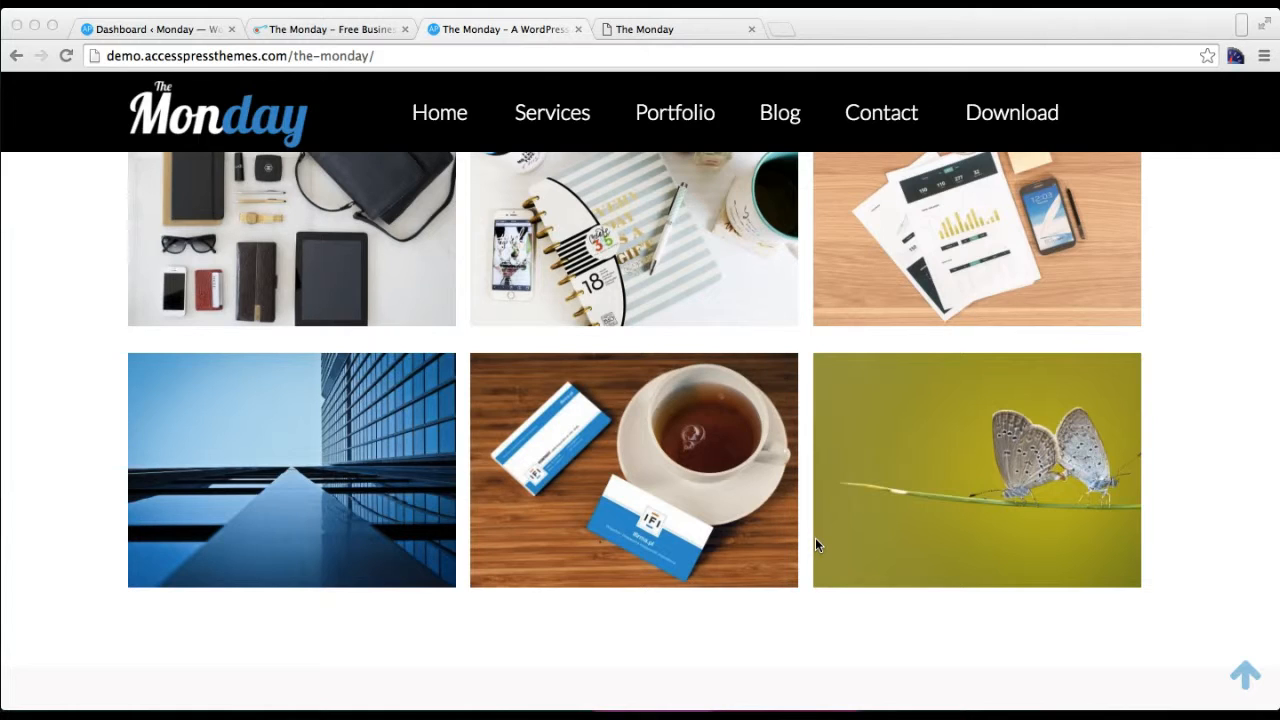
mouse_move(604, 412)
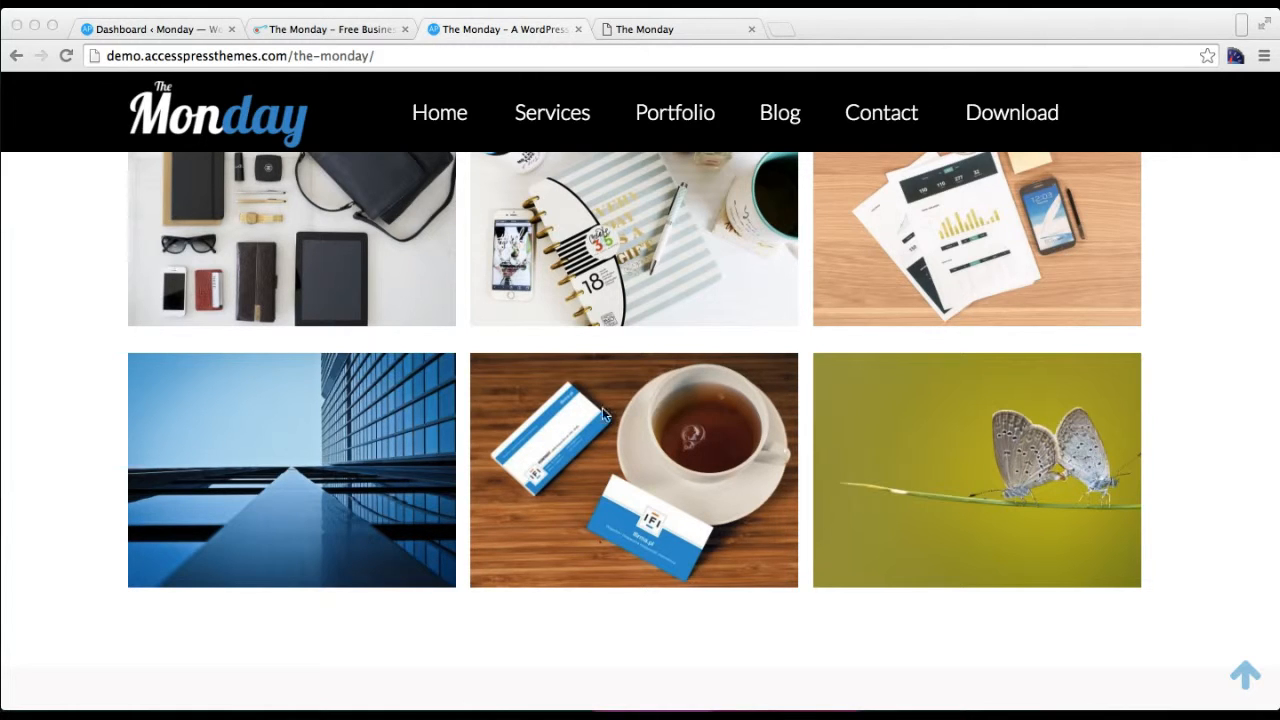
click(150, 28)
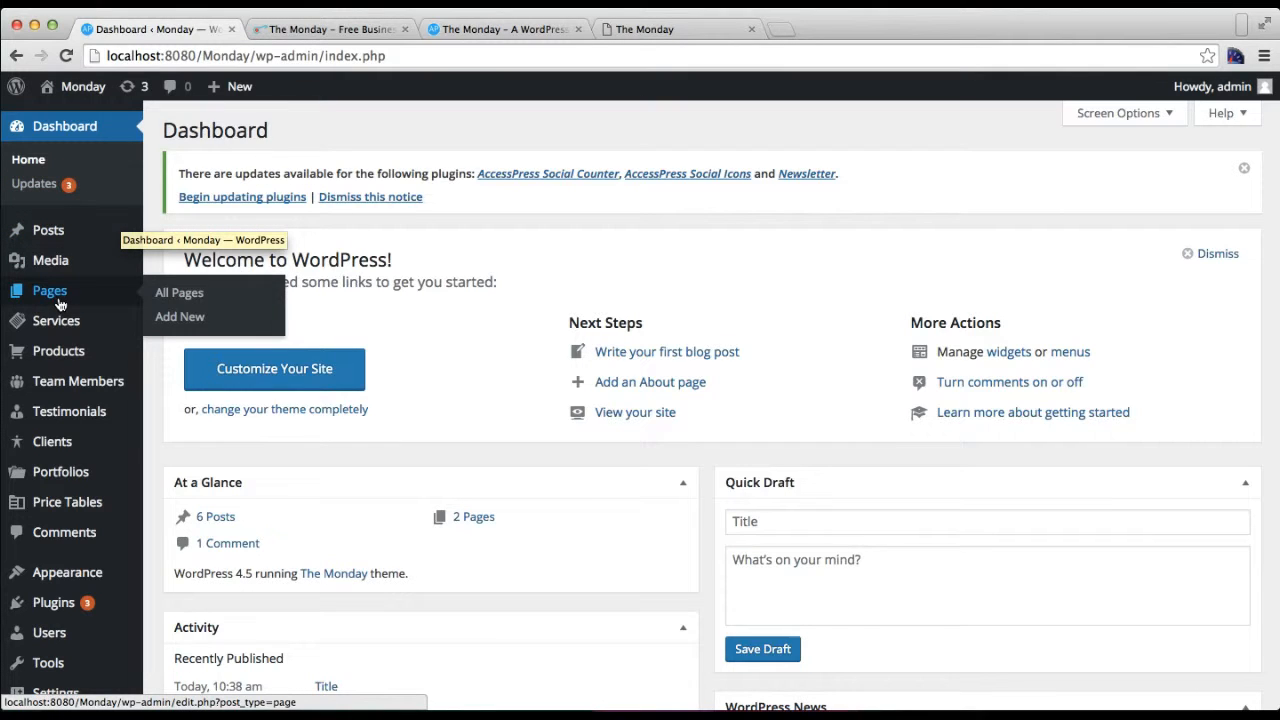
Step: Publish a new page titled 'Ho' with the Home Page template from Page Attributes
click(180, 316)
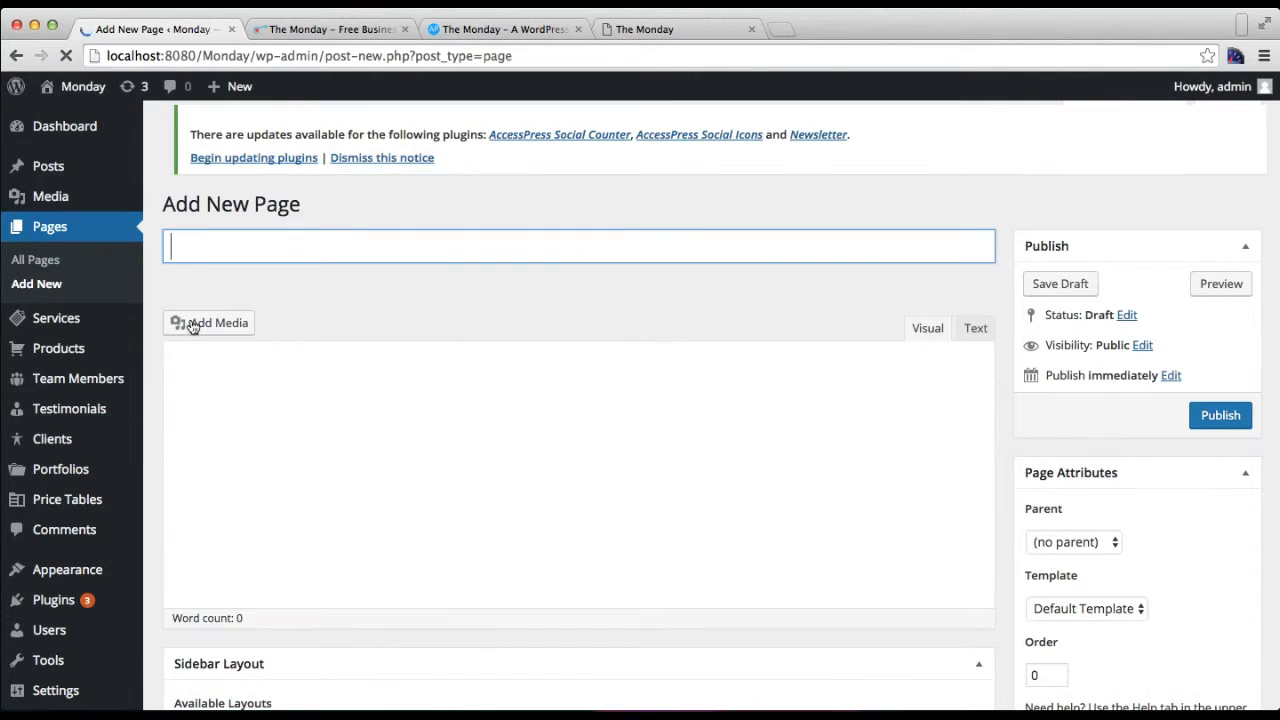
text(Ho)
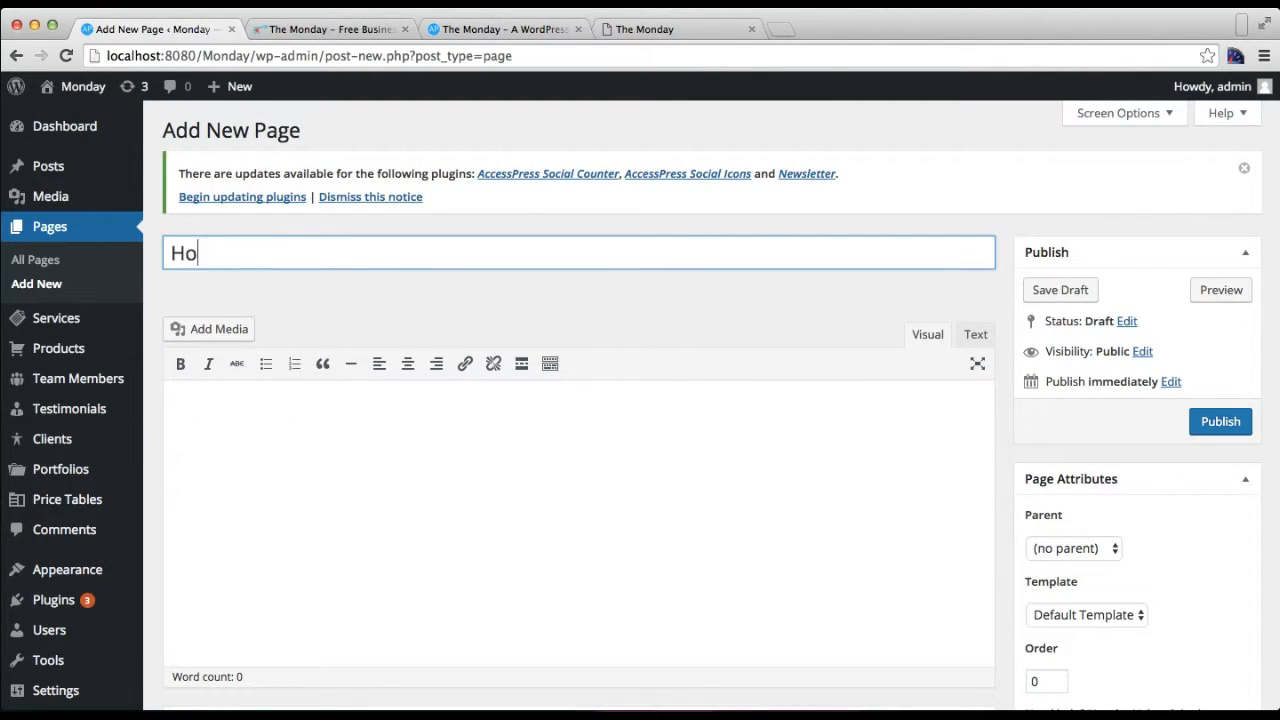
scroll(down, 3)
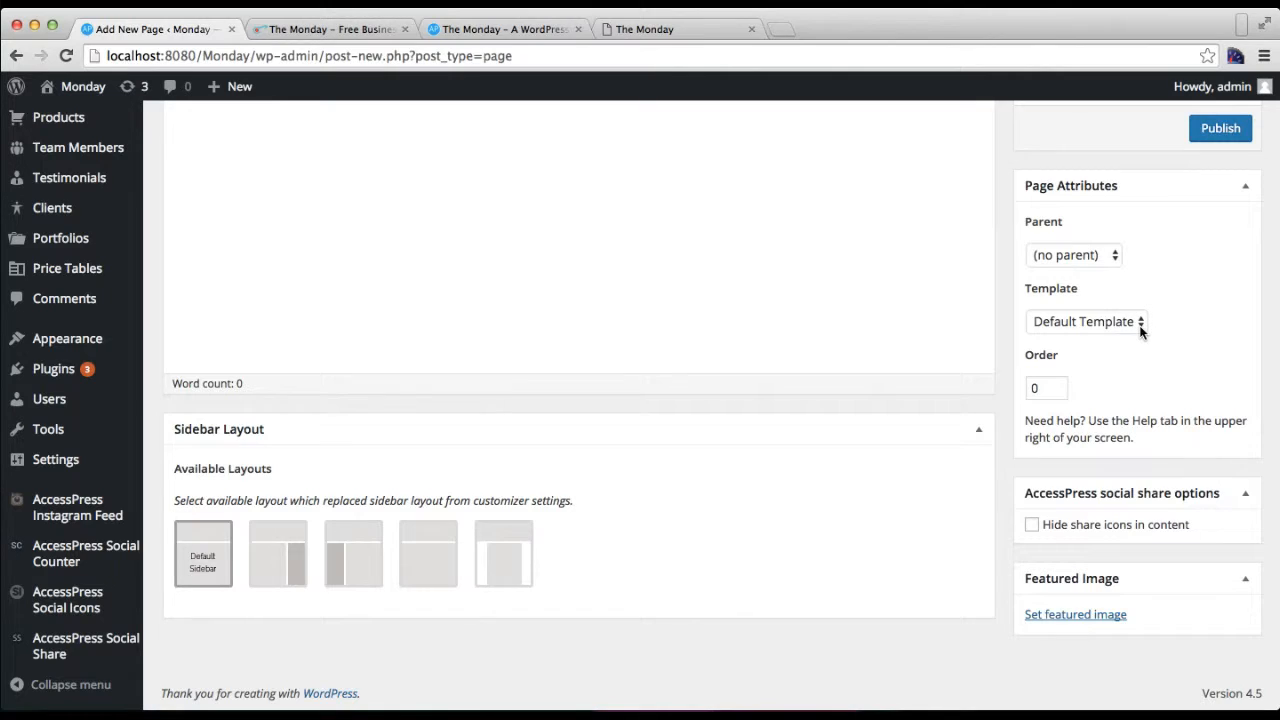
click(1084, 320)
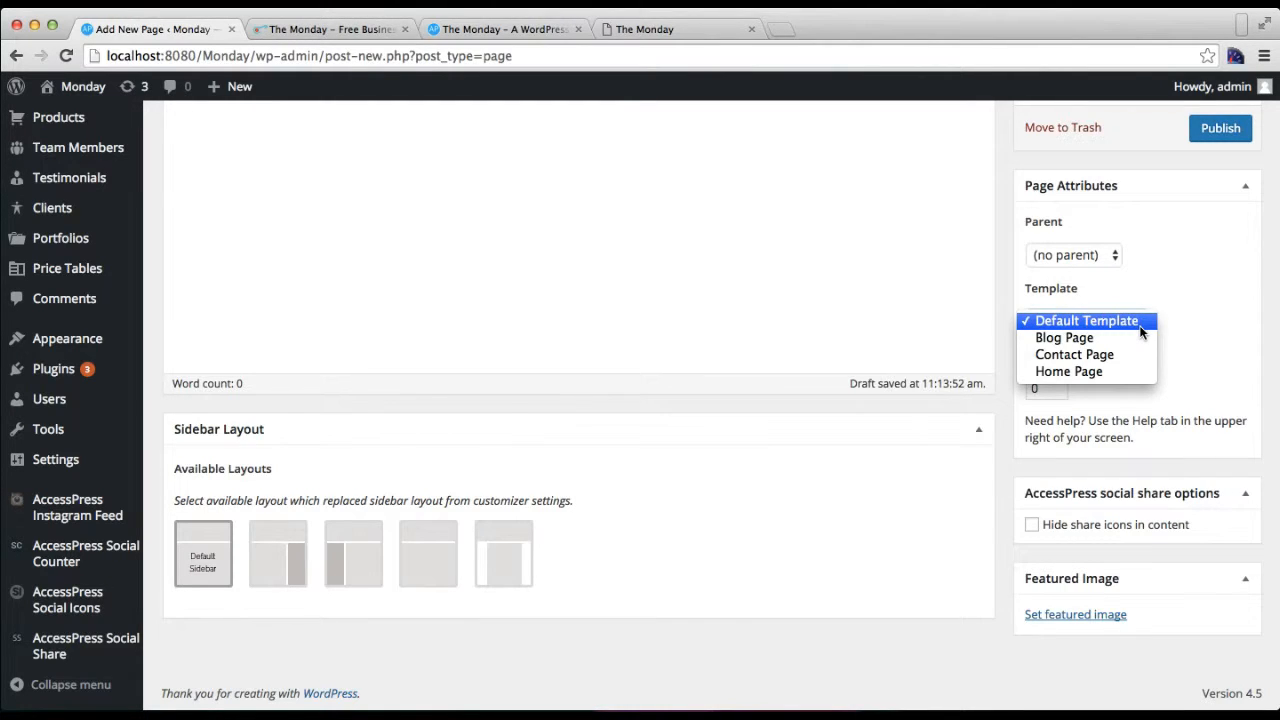
click(1068, 370)
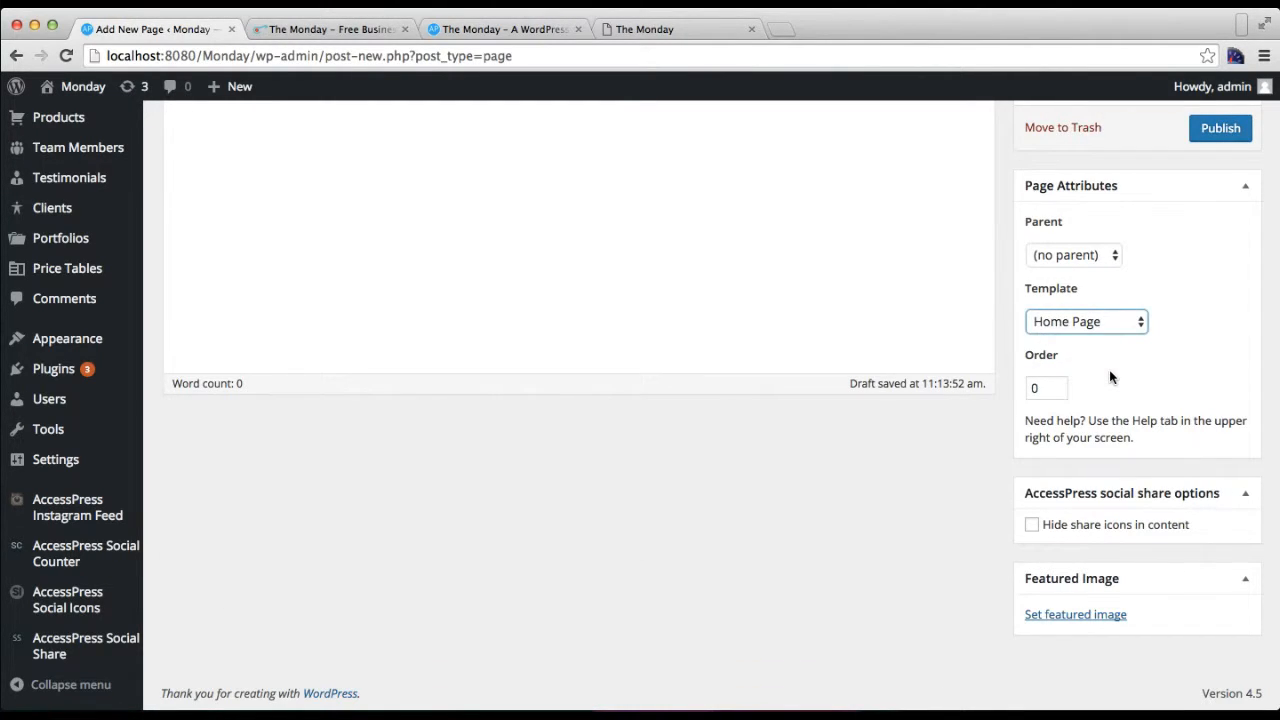
mouse_move(1208, 220)
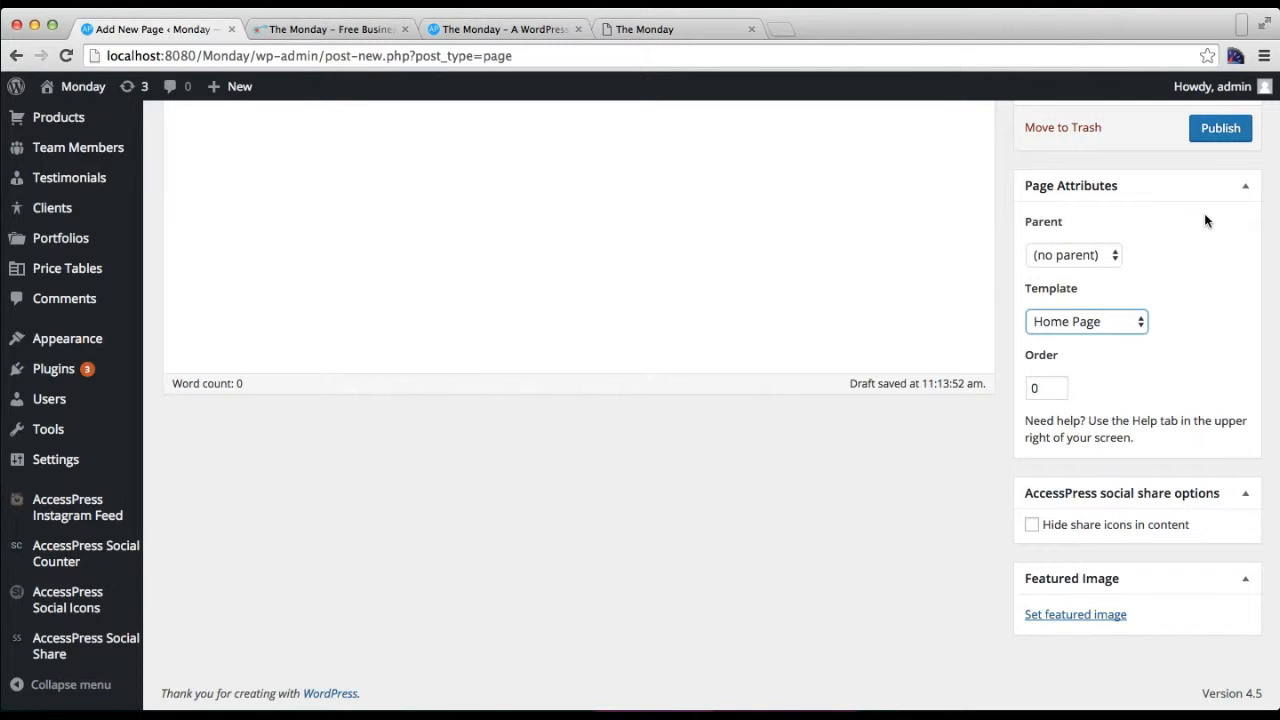
click(1220, 128)
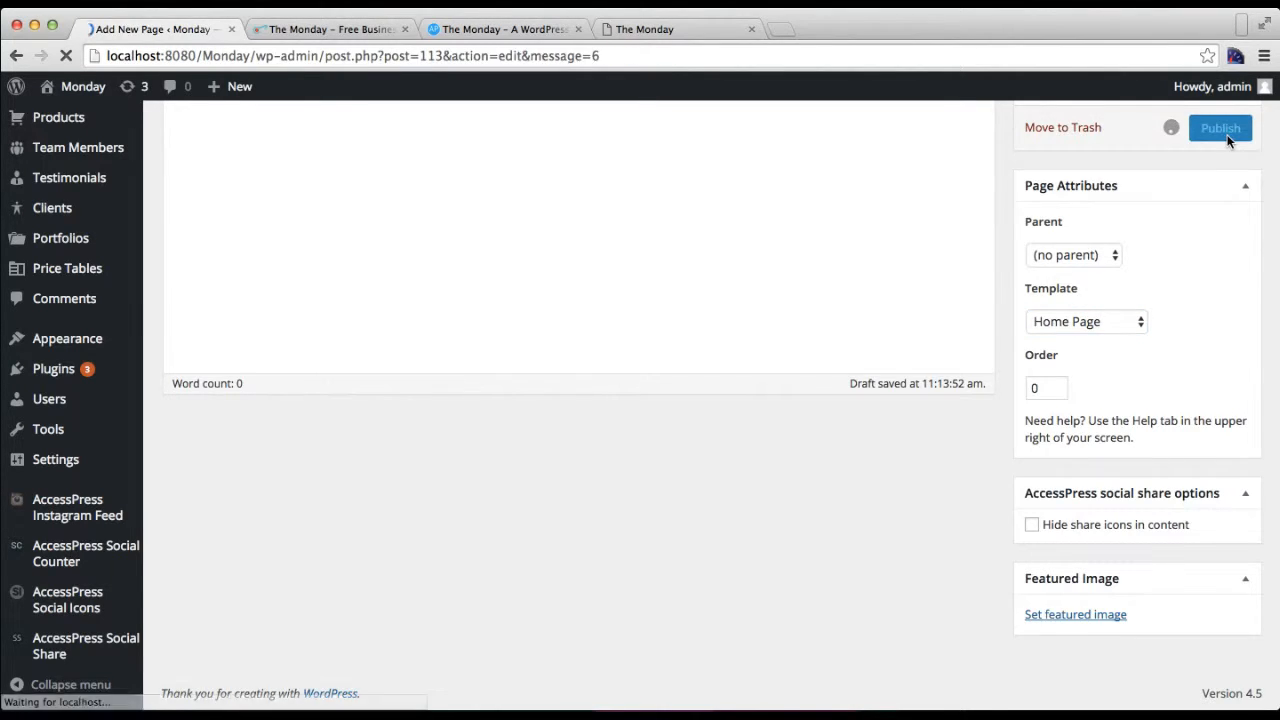
click(1220, 128)
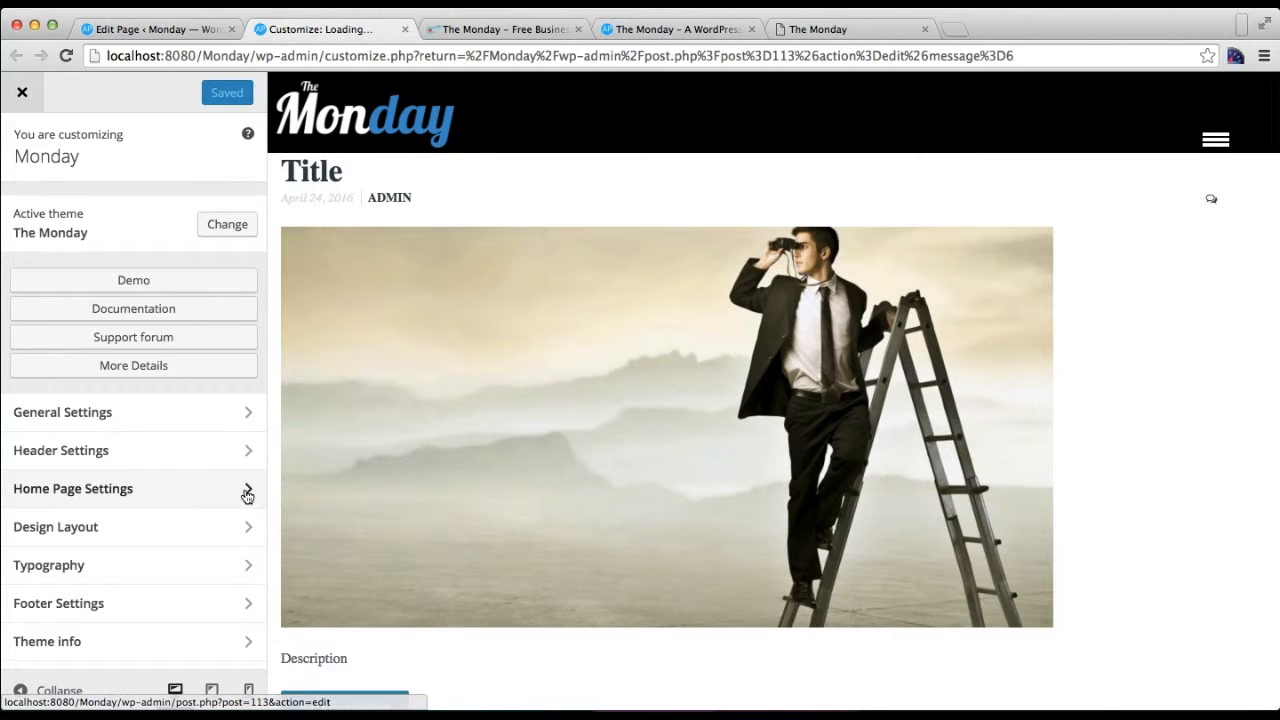
Step: Reach the Static Front Page settings under General Settings in the Customizer
scroll(down, 3)
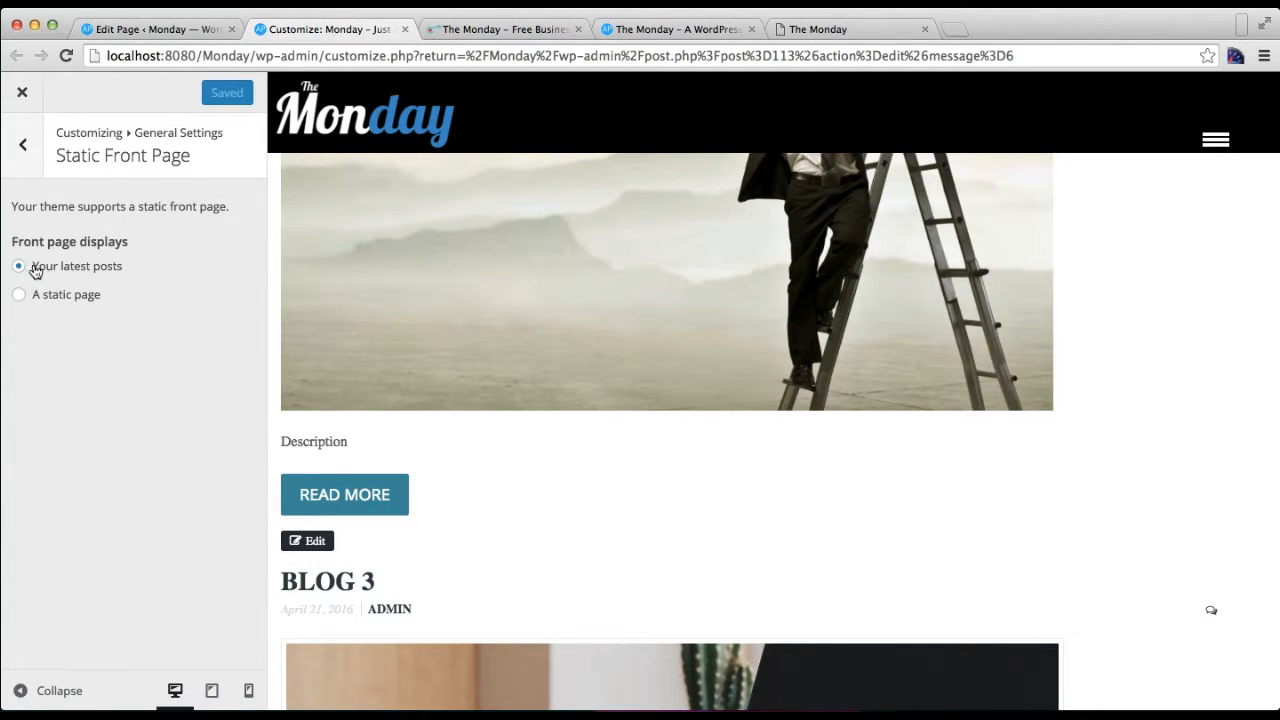
mouse_move(704, 330)
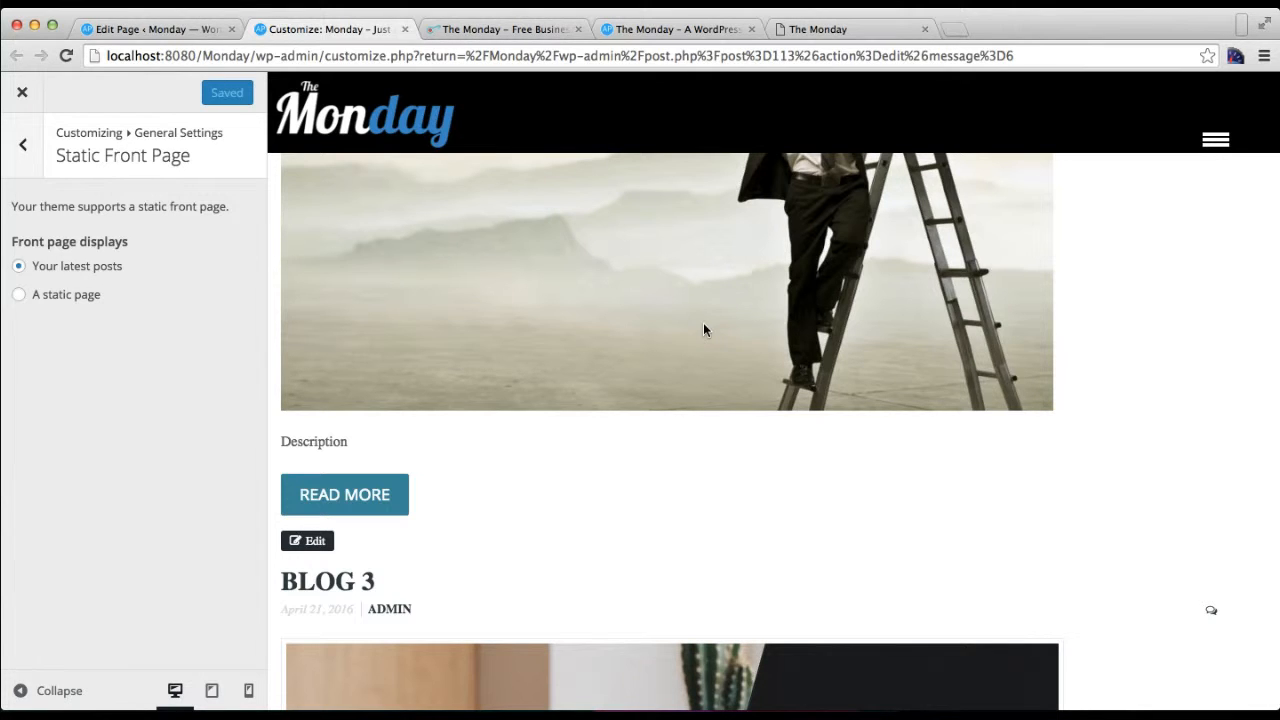
scroll(down, 3)
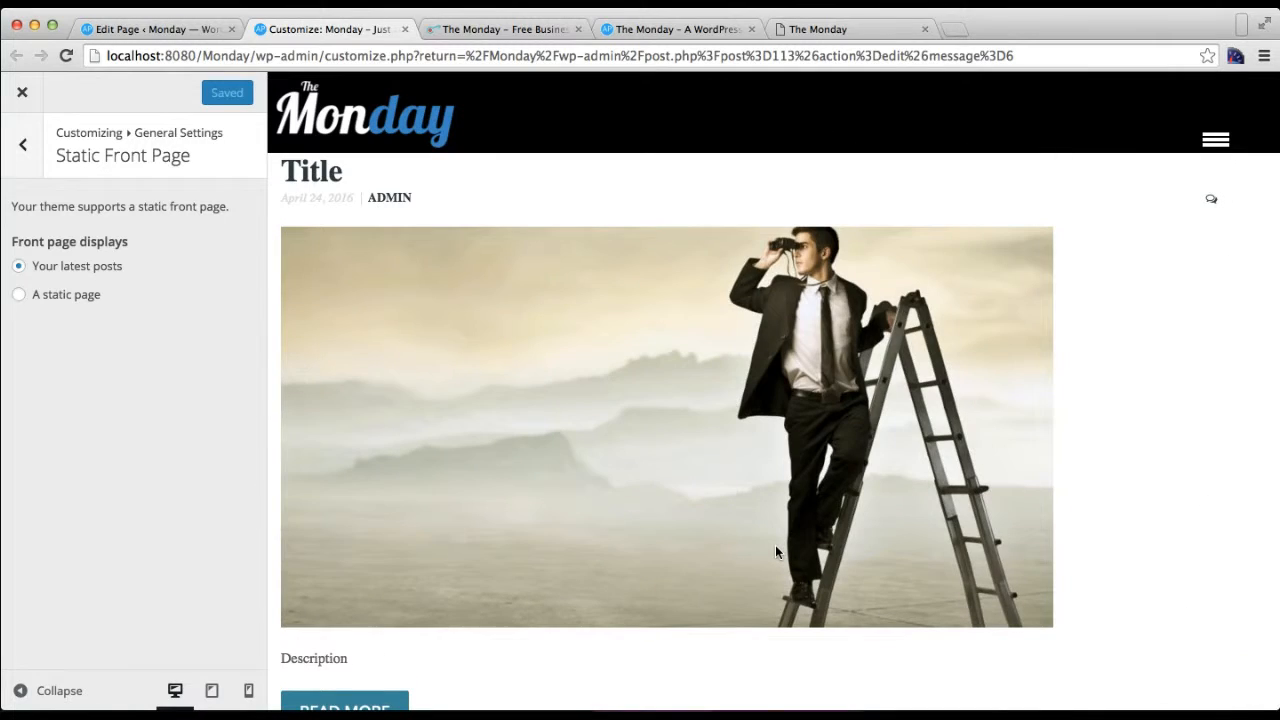
mouse_move(396, 448)
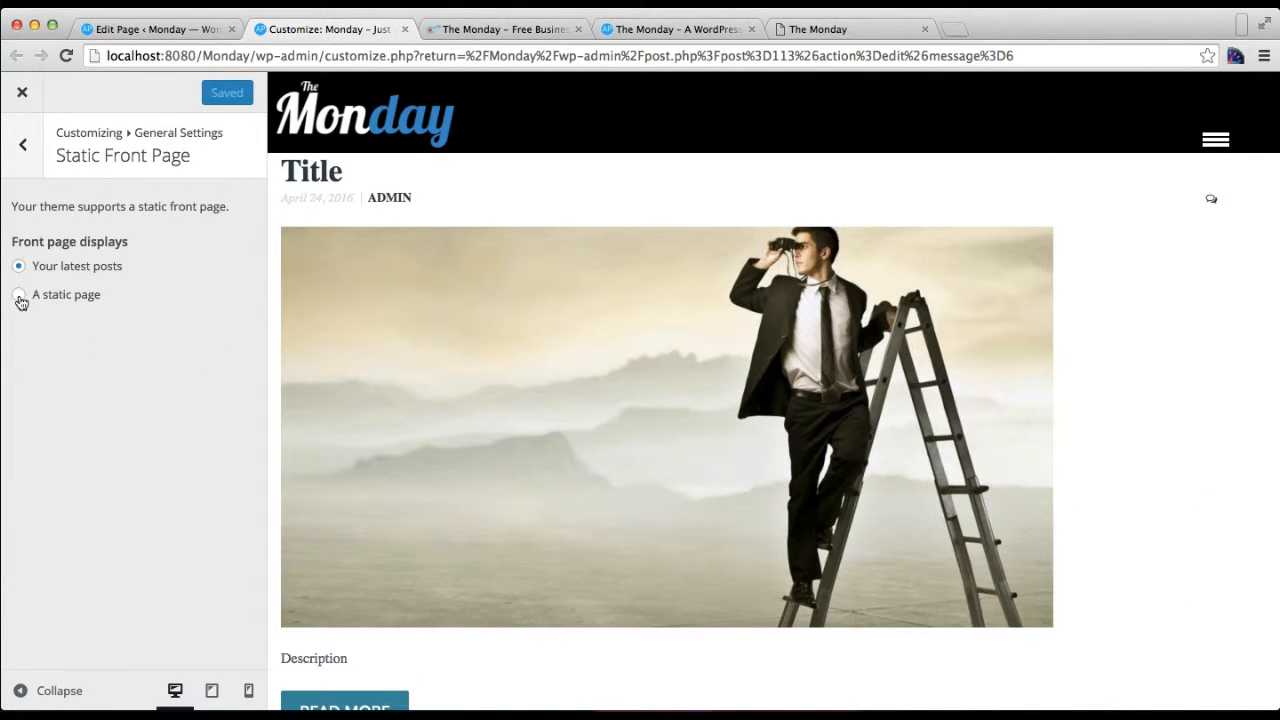
Step: Switch the front page to 'A static page' showing Home, and Save & Publish
click(20, 294)
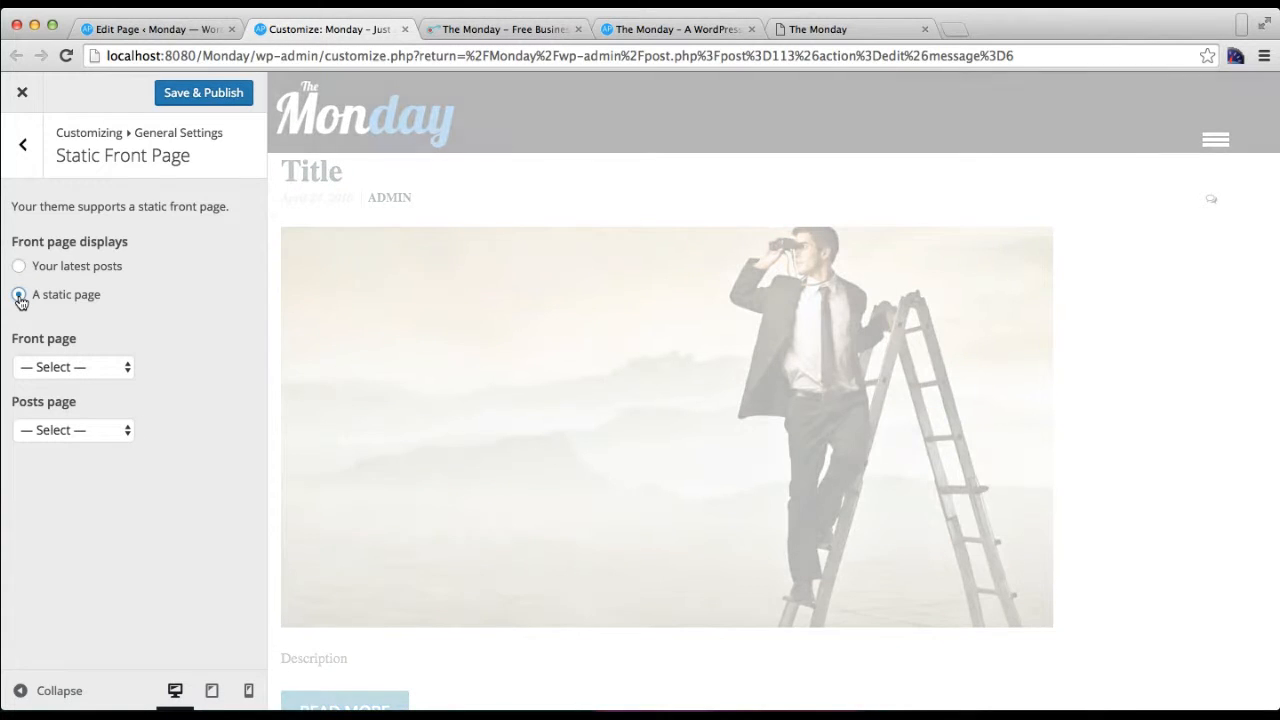
click(20, 294)
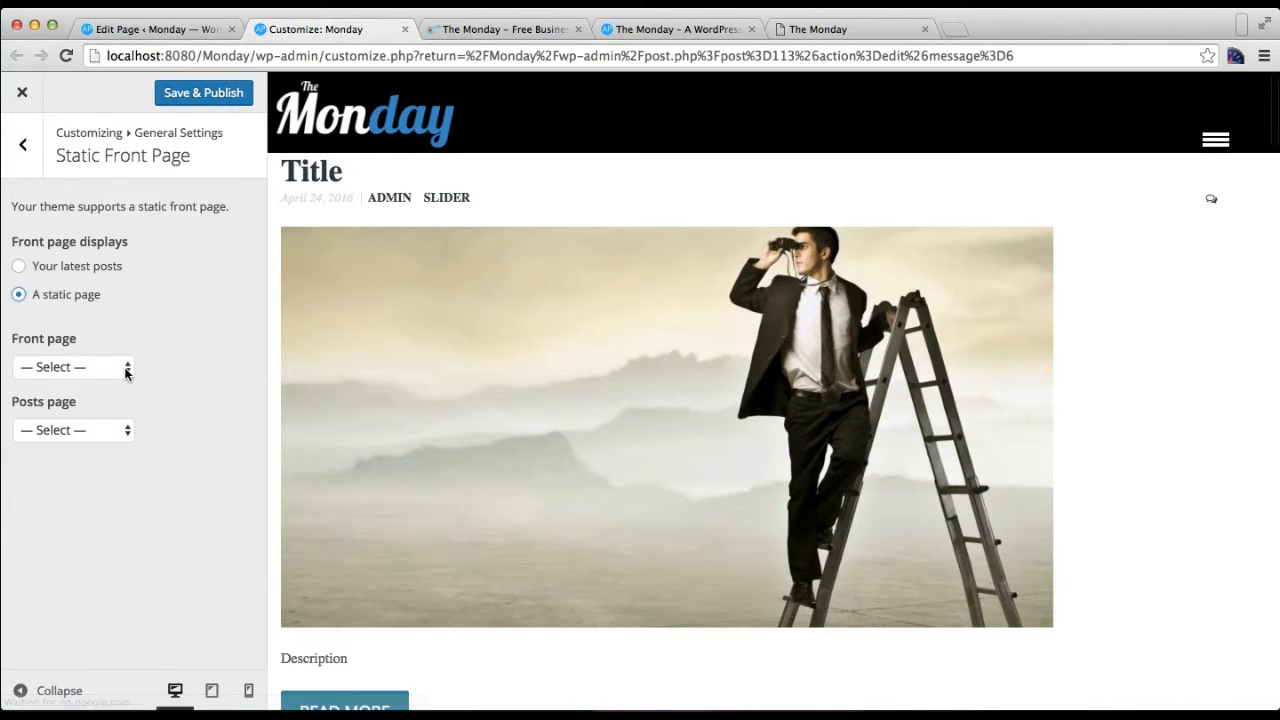
click(70, 368)
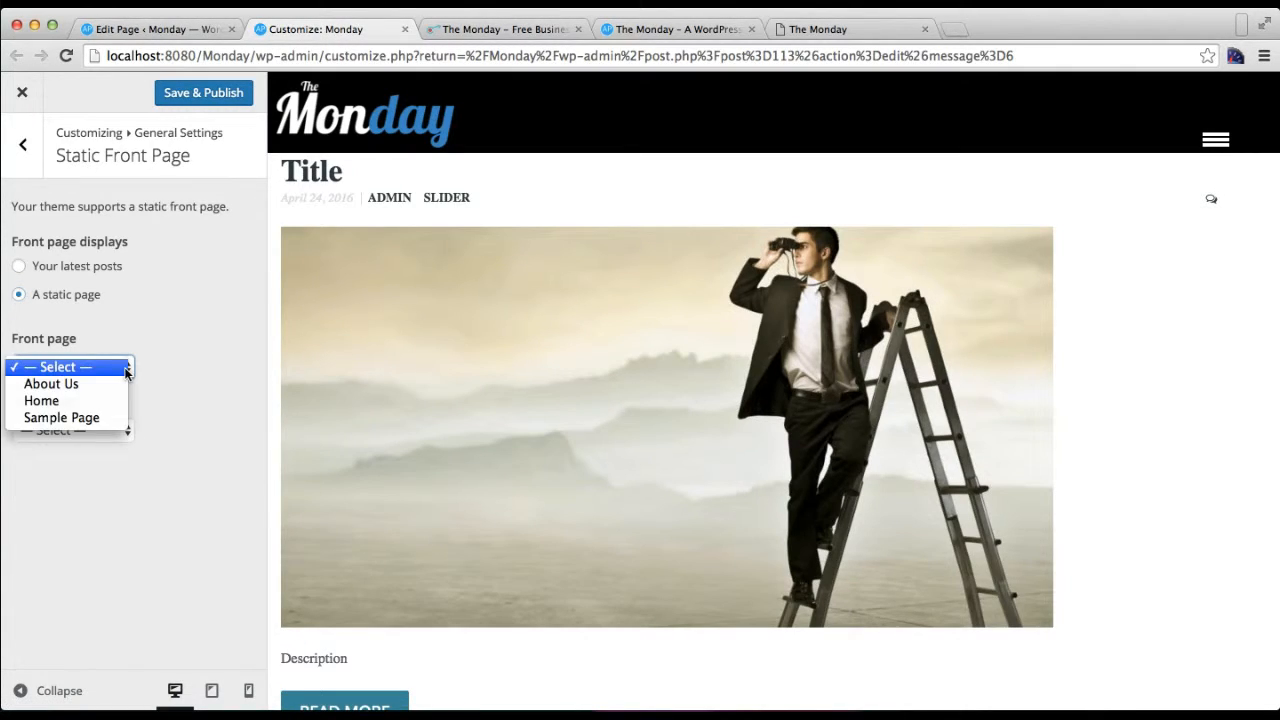
click(40, 400)
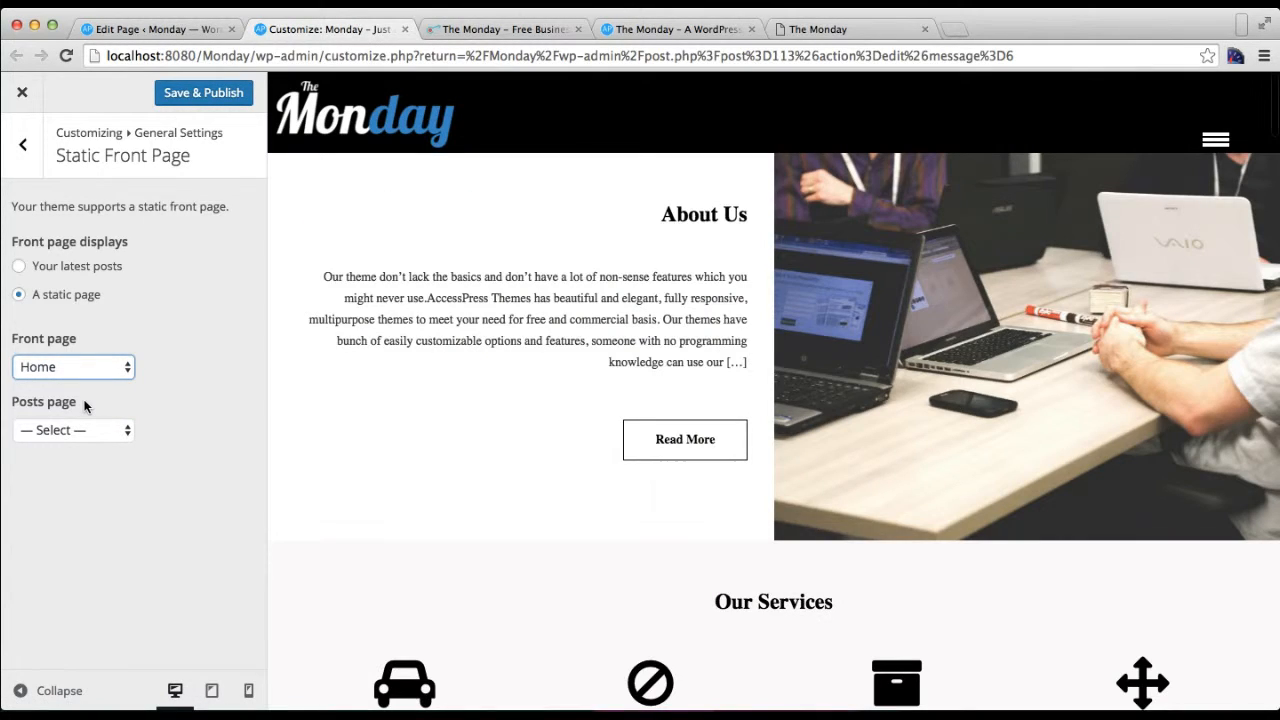
click(204, 92)
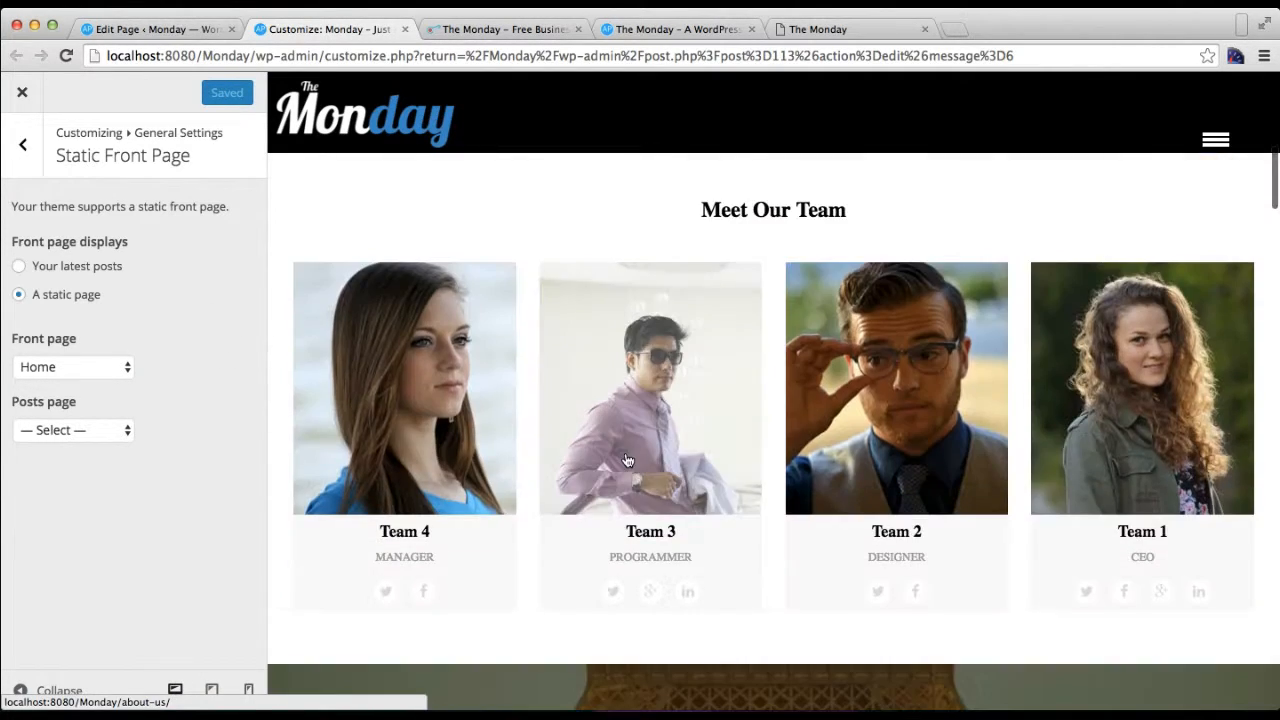
scroll(down, 3)
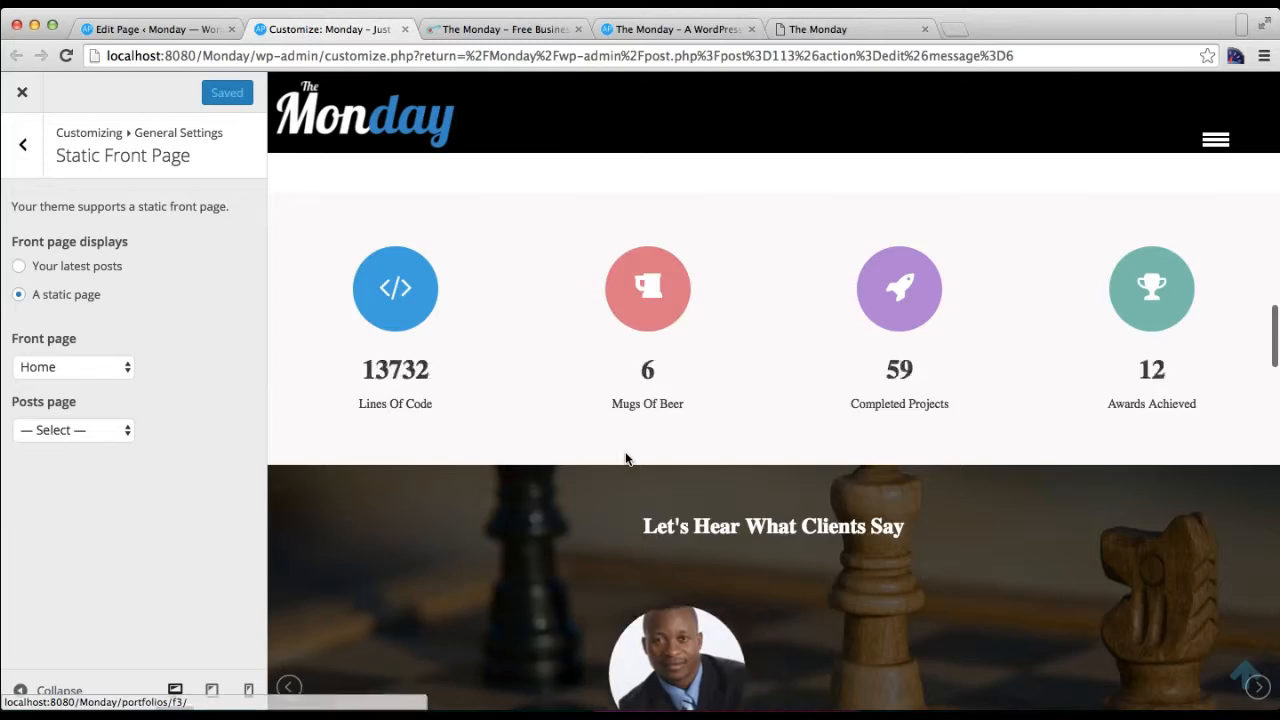
scroll(down, 3)
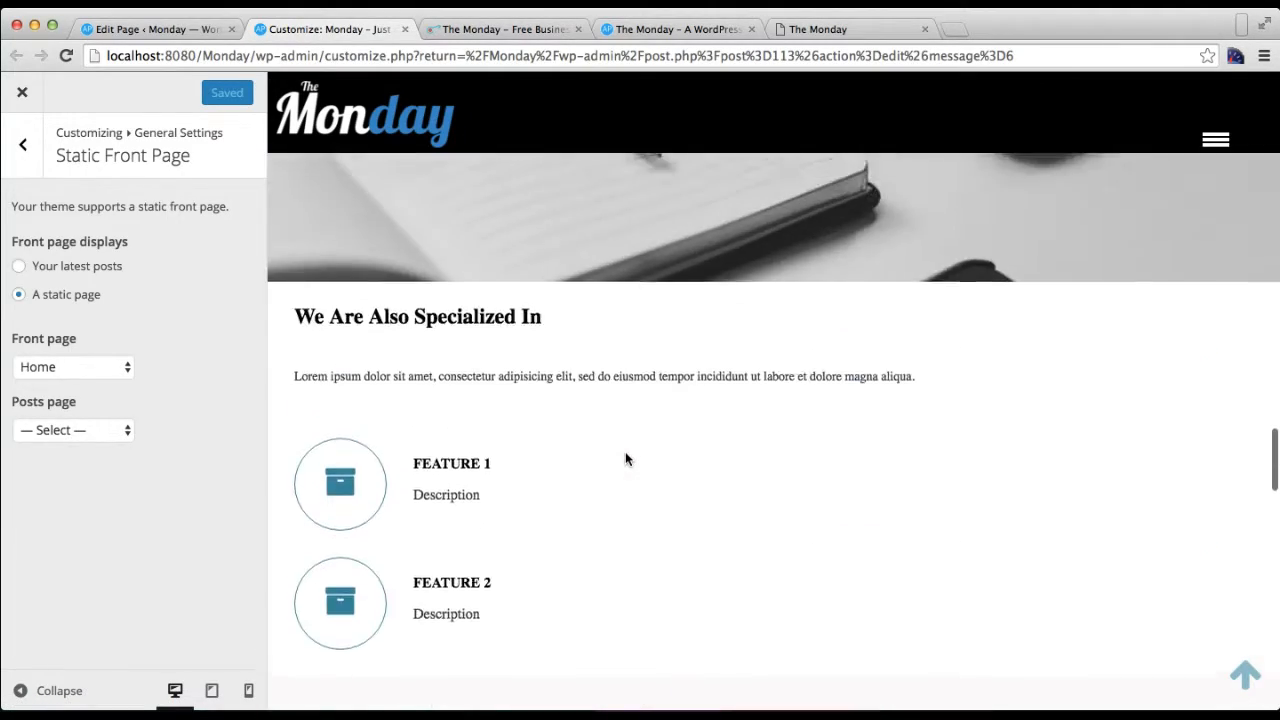
scroll(down, 3)
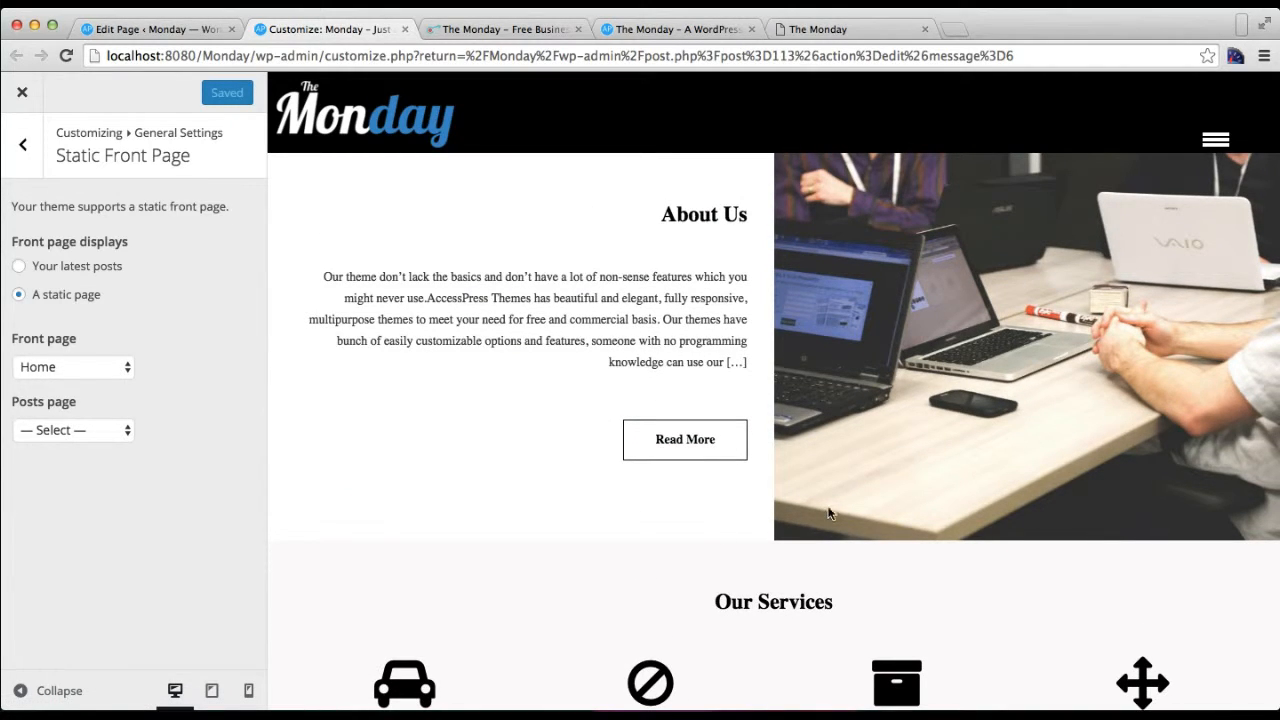
mouse_move(672, 552)
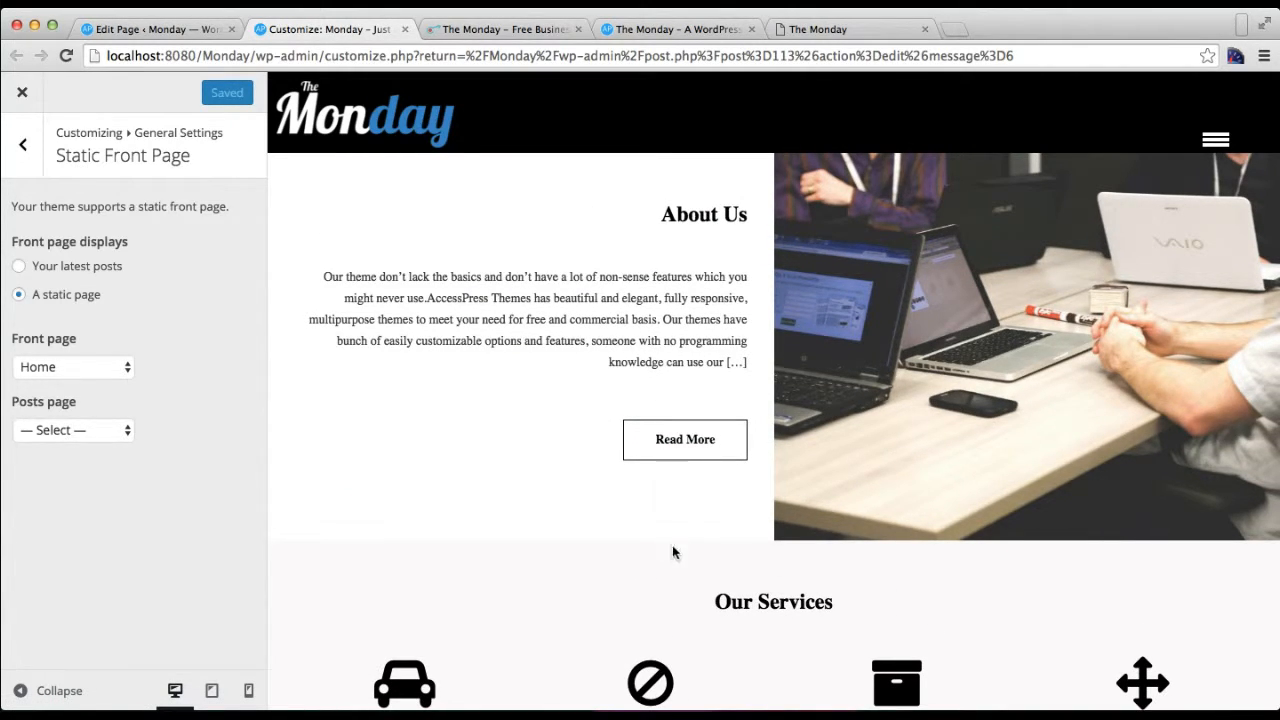
scroll(down, 3)
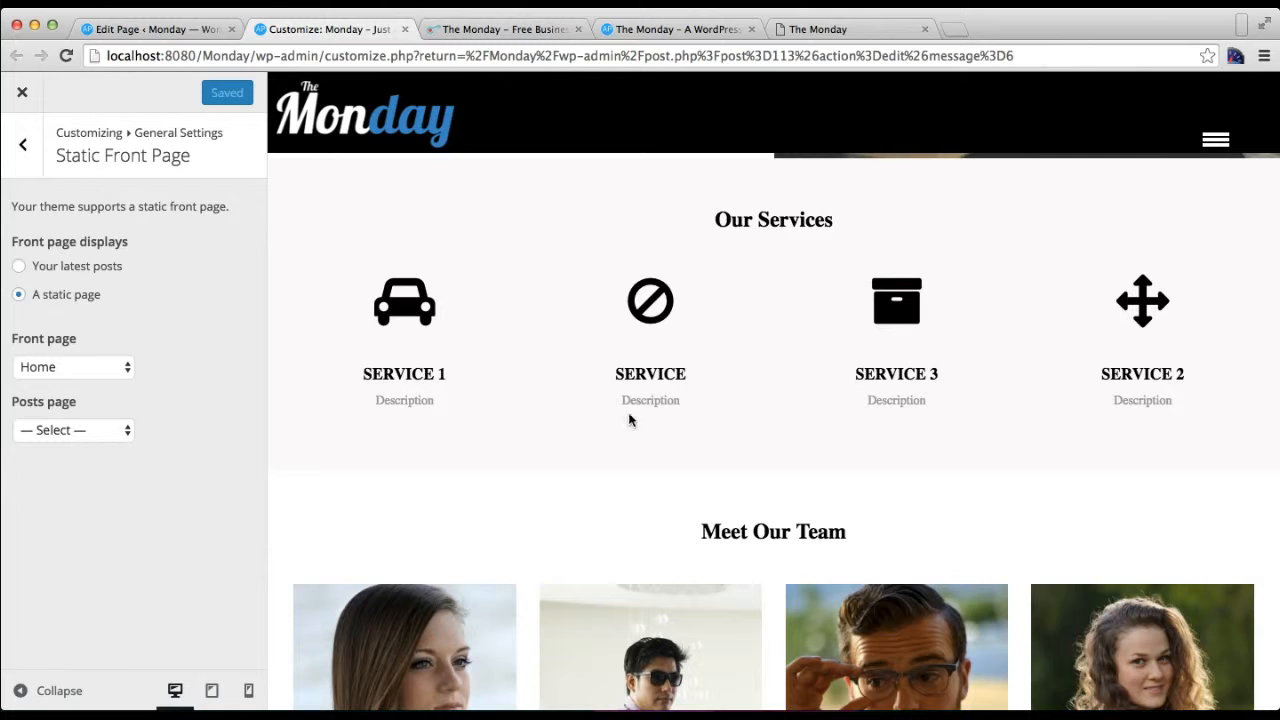
mouse_move(936, 420)
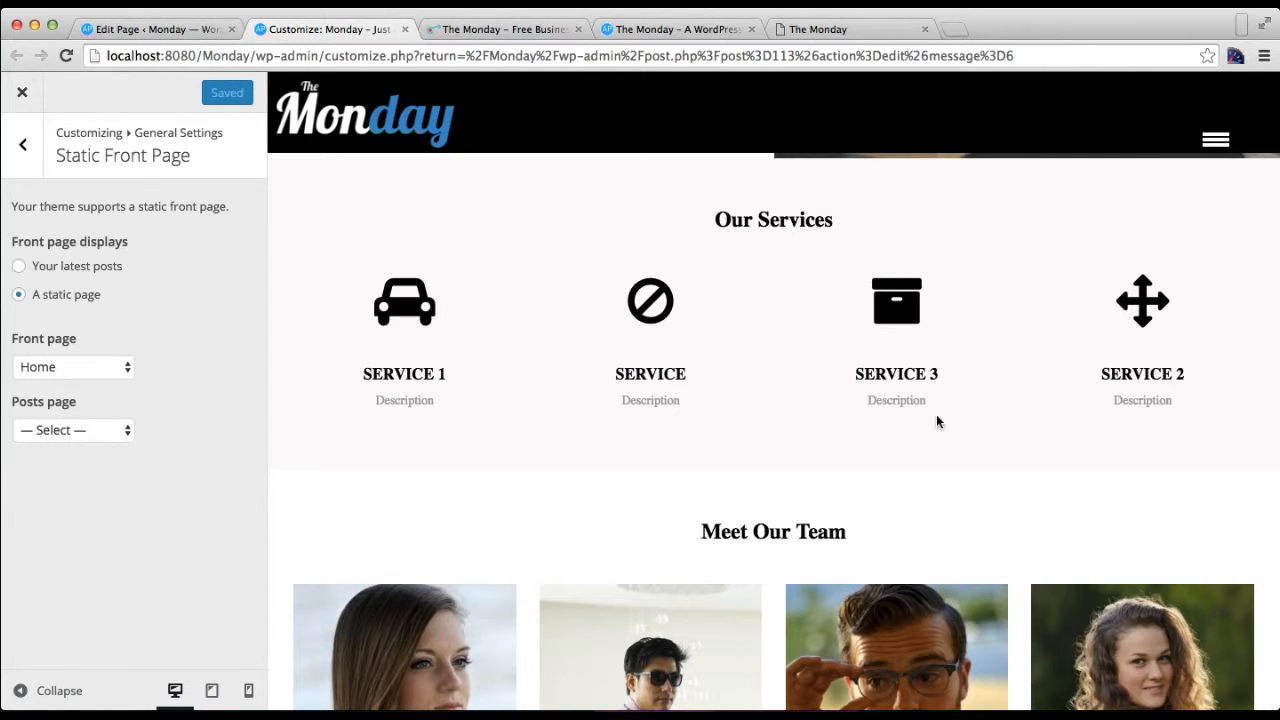
scroll(up, 3)
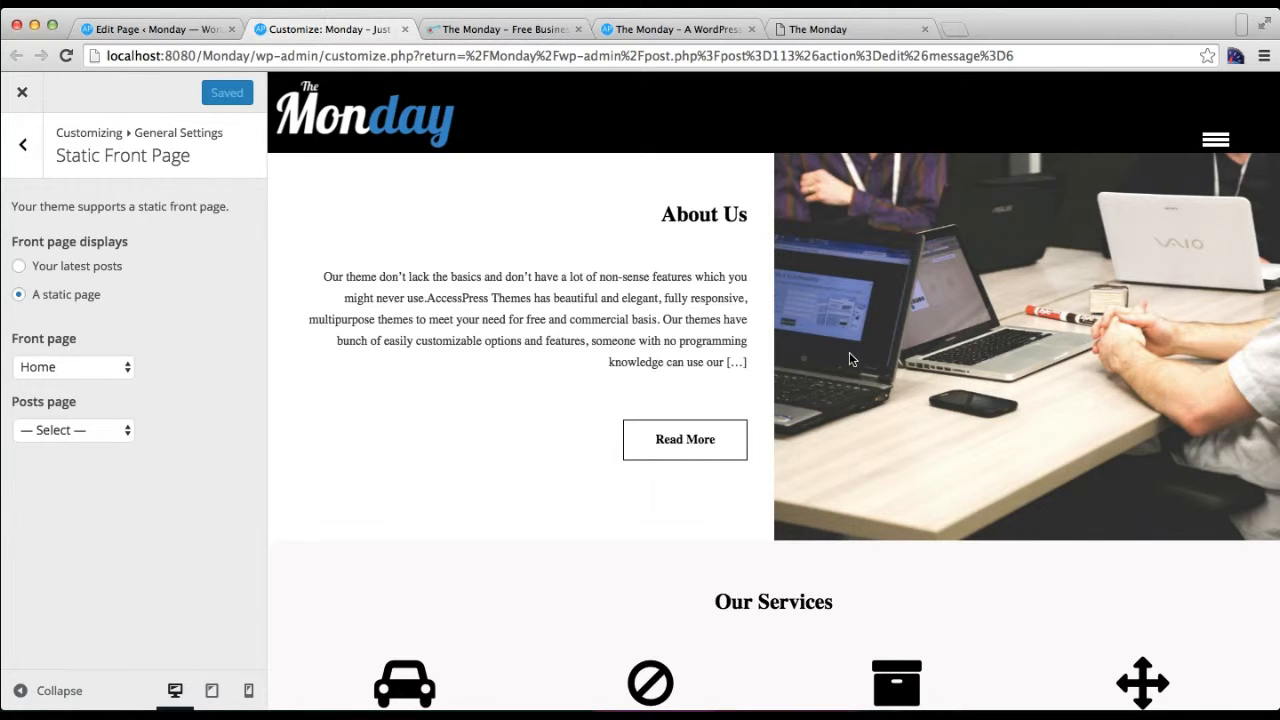
mouse_move(572, 344)
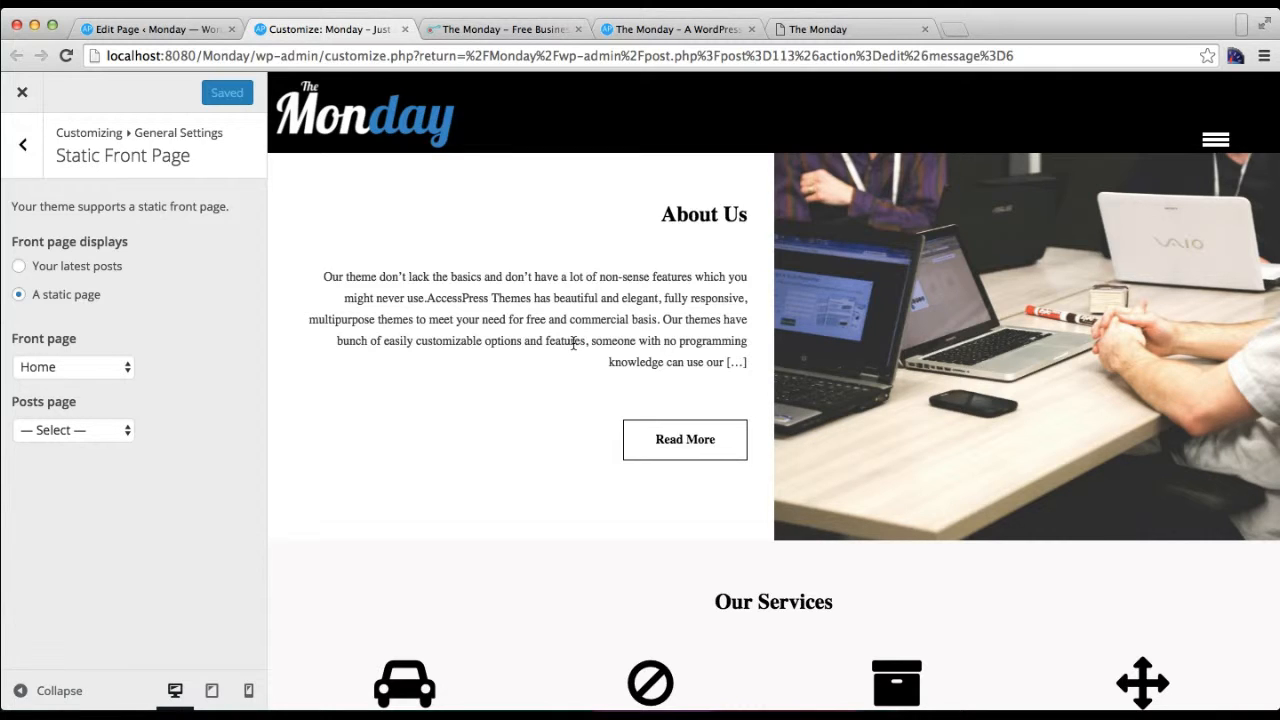
mouse_move(708, 336)
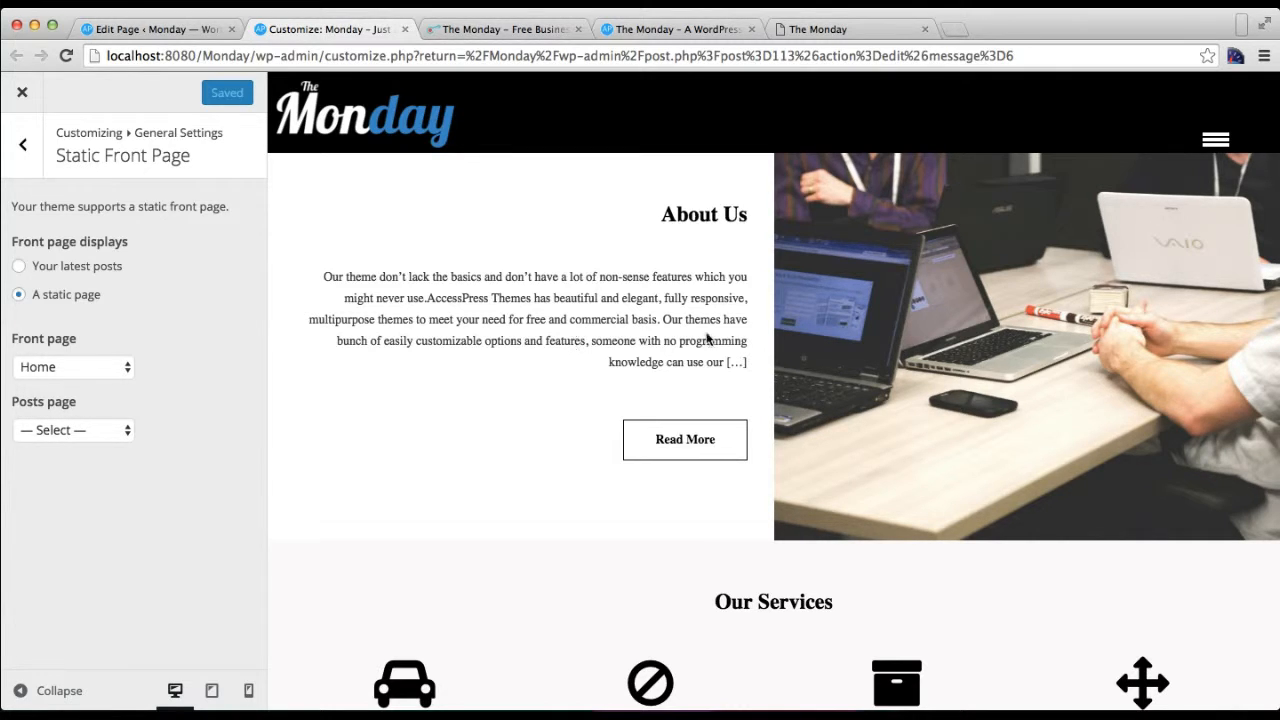
mouse_move(830, 576)
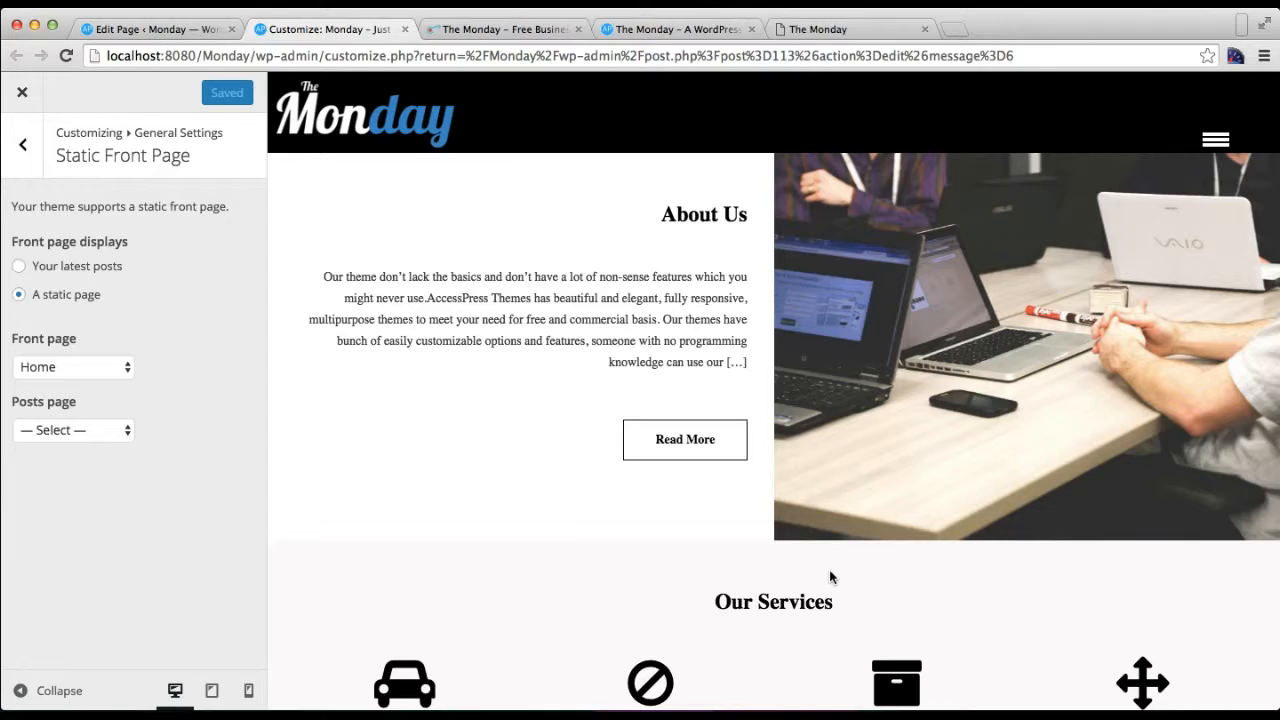
scroll(down, 3)
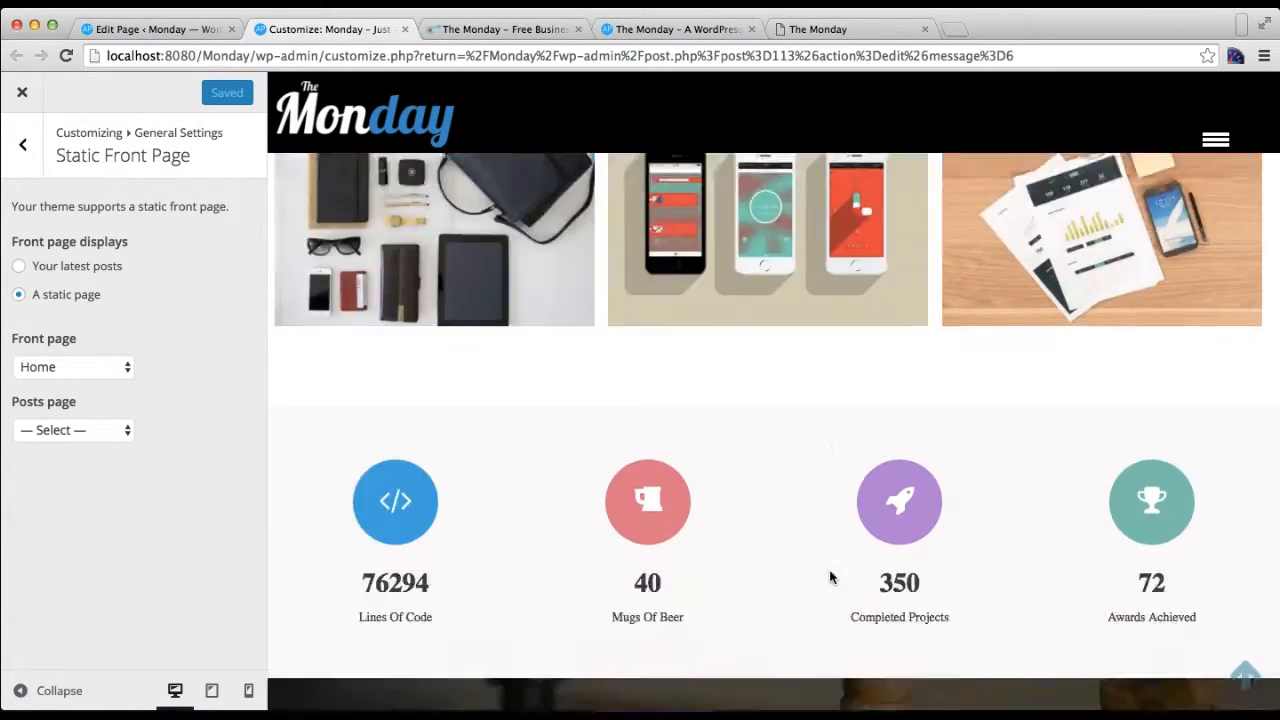